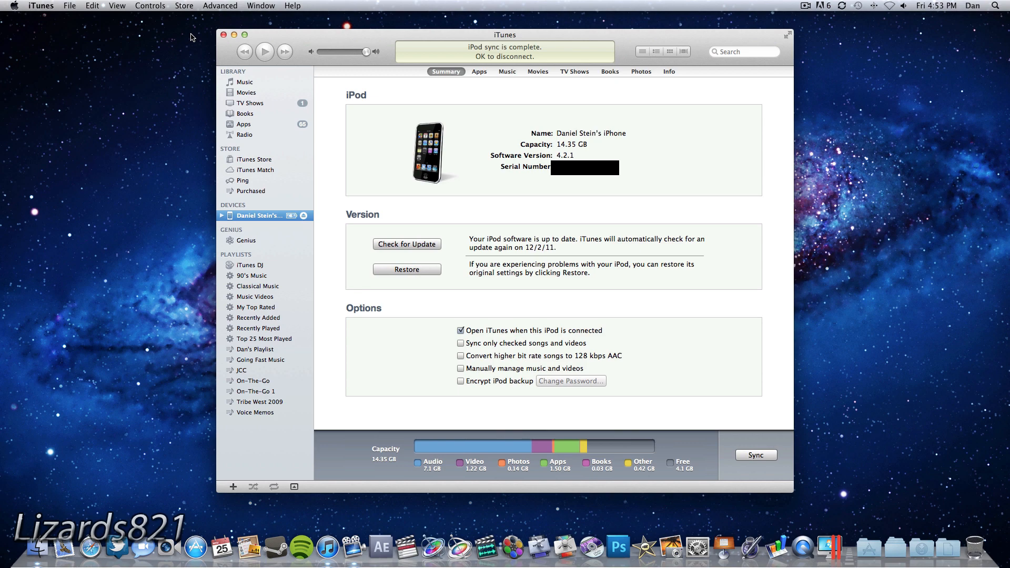
# Quit iTunes with Cmd+Q
pyautogui.press('cmd+q')
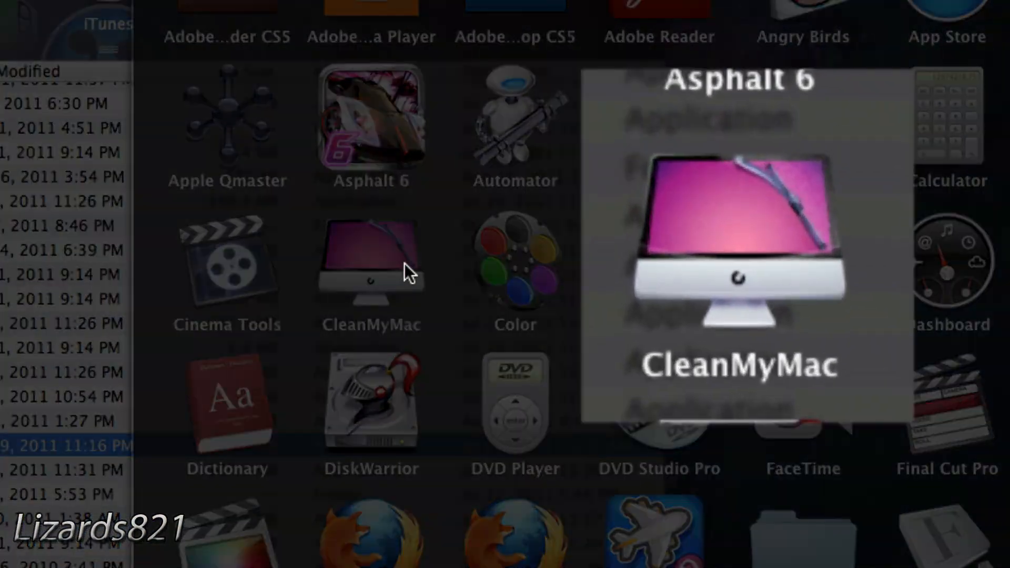
# Launch CleanMyMac and queue iTunes with its 24 related files (218.35 MB) for uninstall
pyautogui.doubleClick(370, 259)
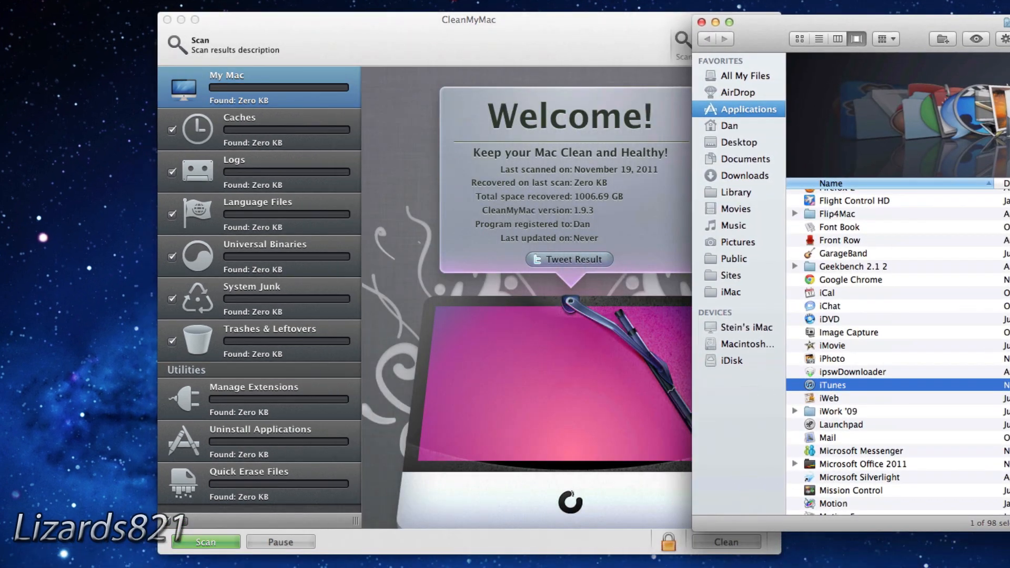
pyautogui.click(260, 441)
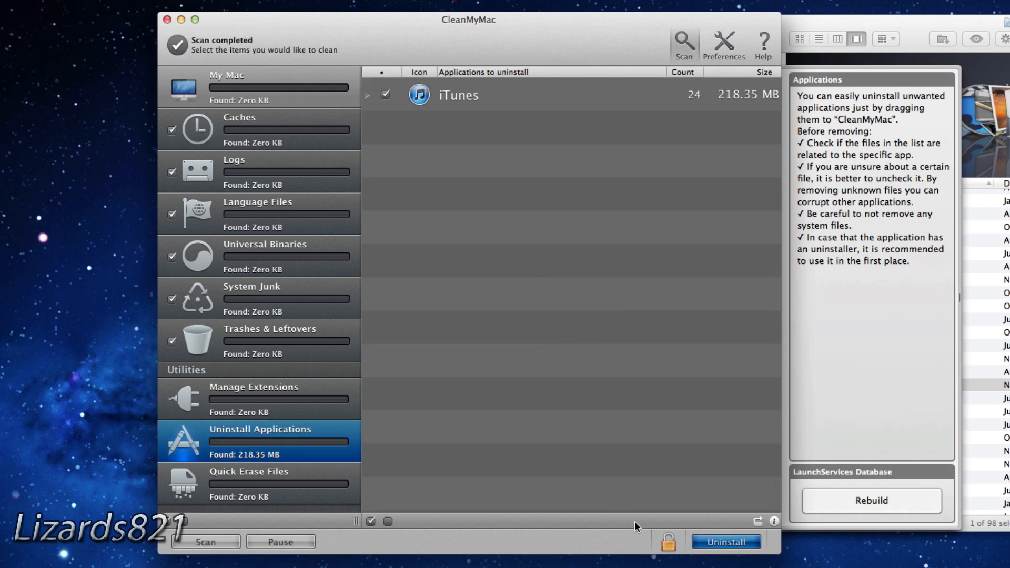
# Unlock CleanMyMac with the administrator password
pyautogui.click(727, 542)
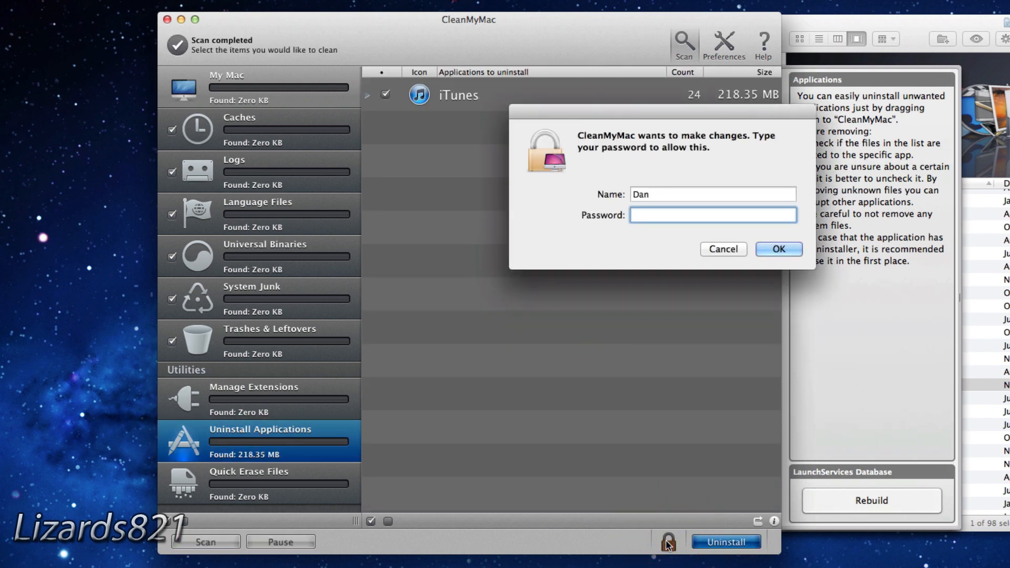
pyautogui.write('password')
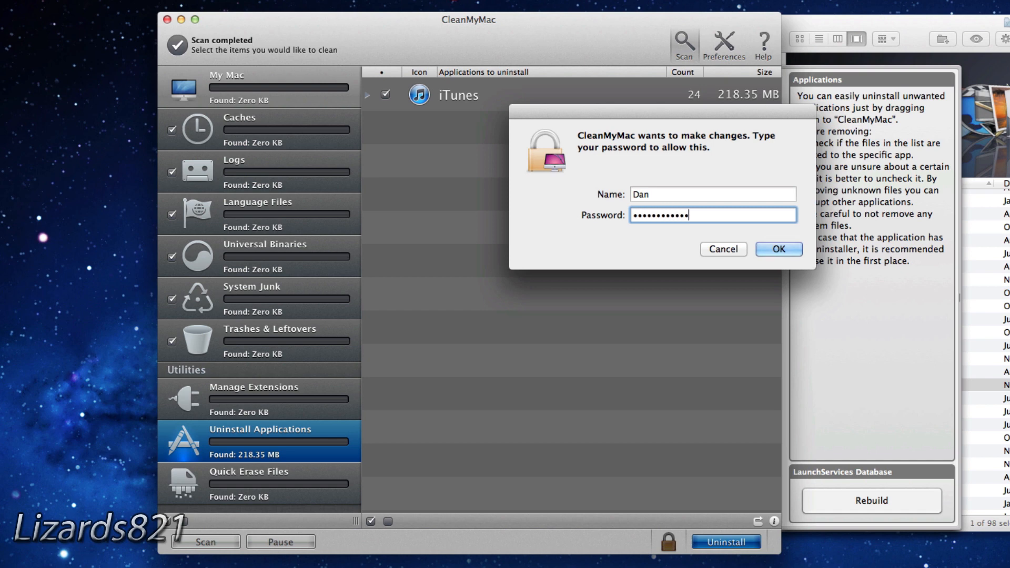
pyautogui.click(779, 249)
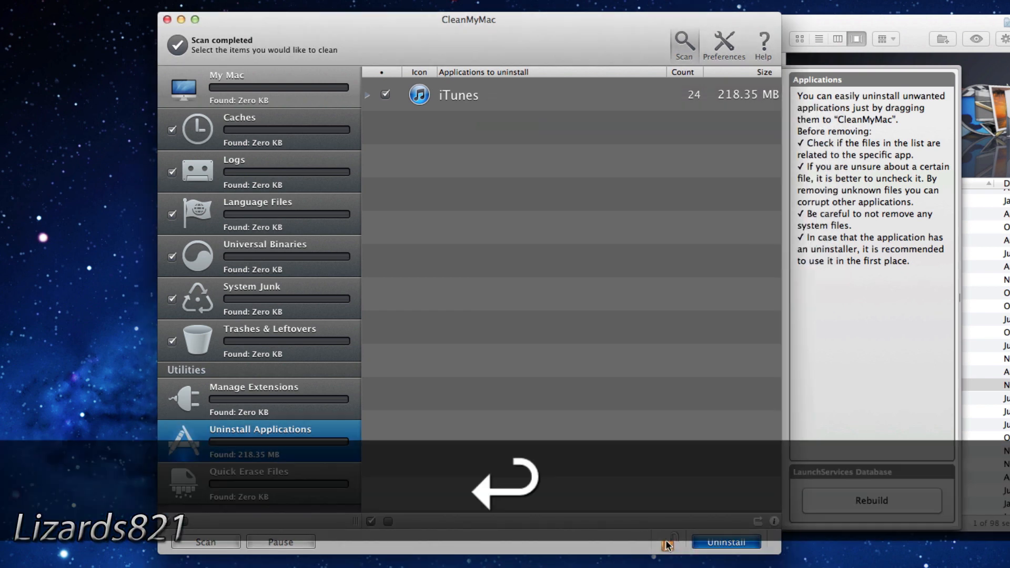
# Uninstall iTunes, confirming the system-app removal and quitting iTunesHelper
pyautogui.click(725, 542)
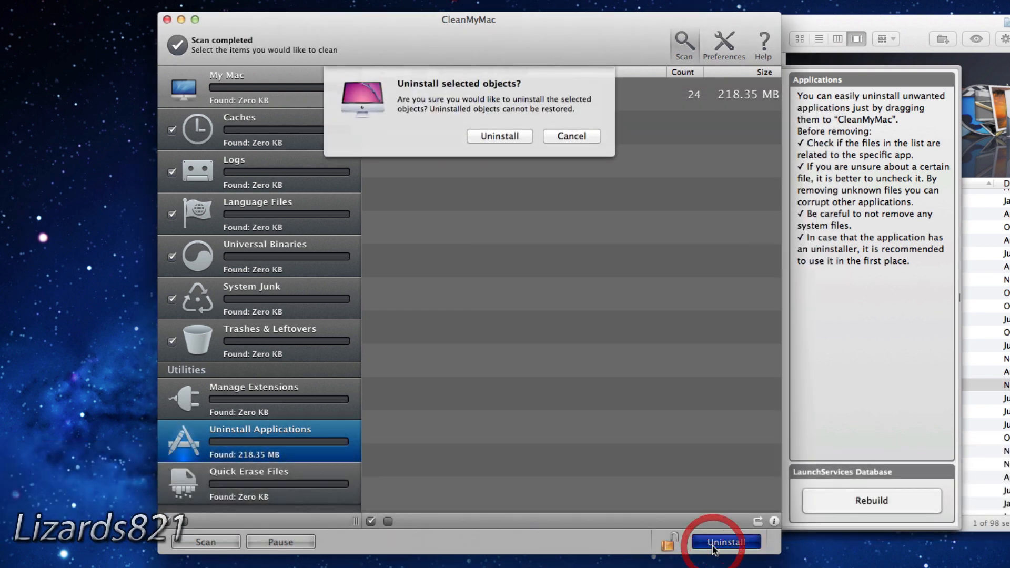
pyautogui.click(500, 136)
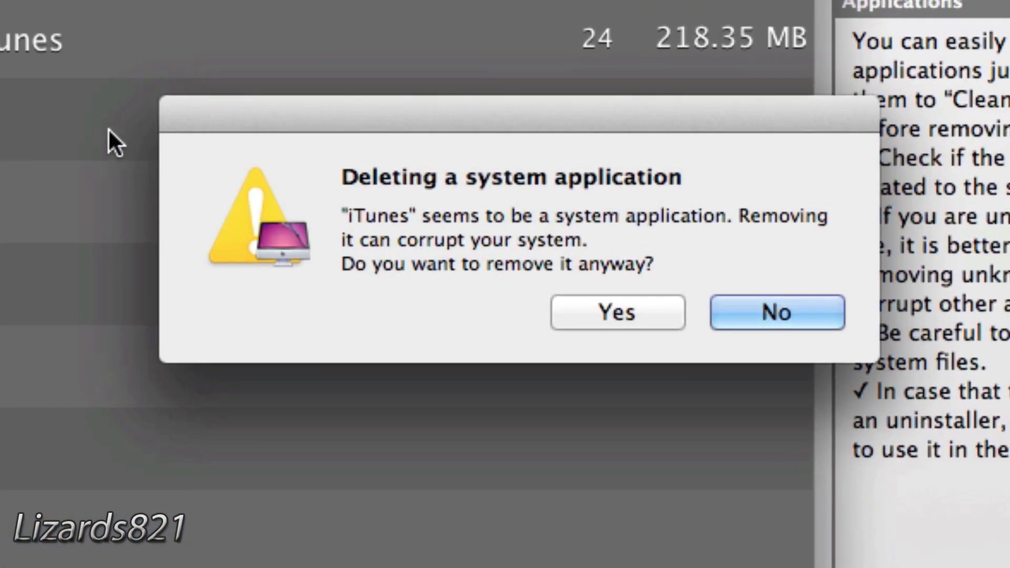
pyautogui.click(618, 313)
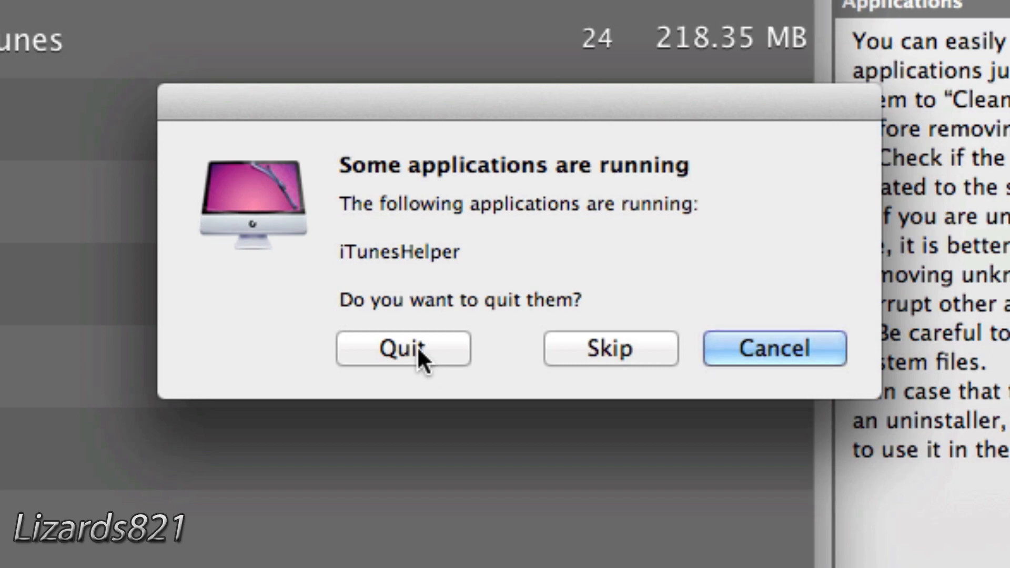
pyautogui.click(404, 349)
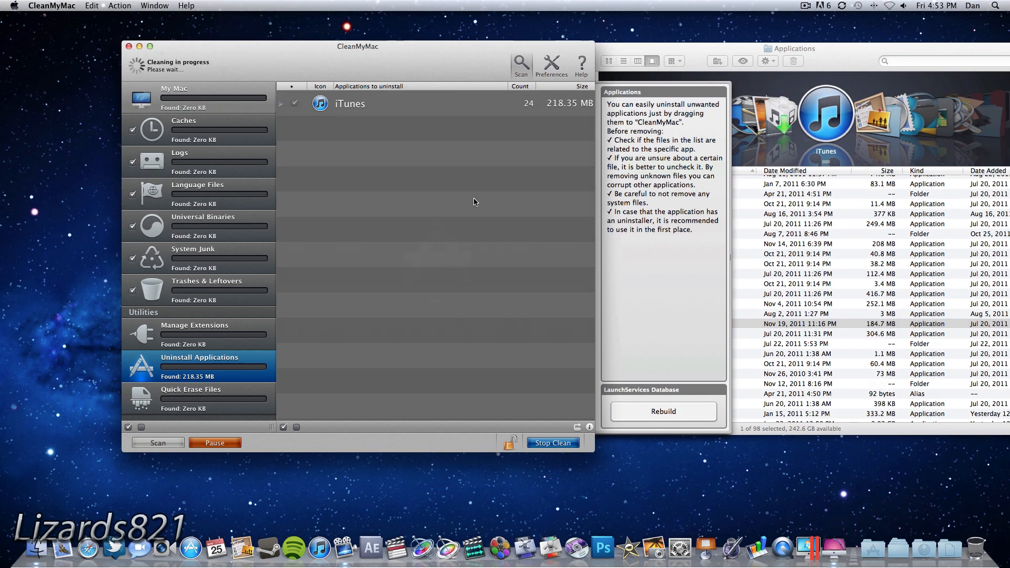
# Close CleanMyMac and the Finder Applications window, leaving the iTunes 10.4.1 disk image on the desktop
pyautogui.click(129, 46)
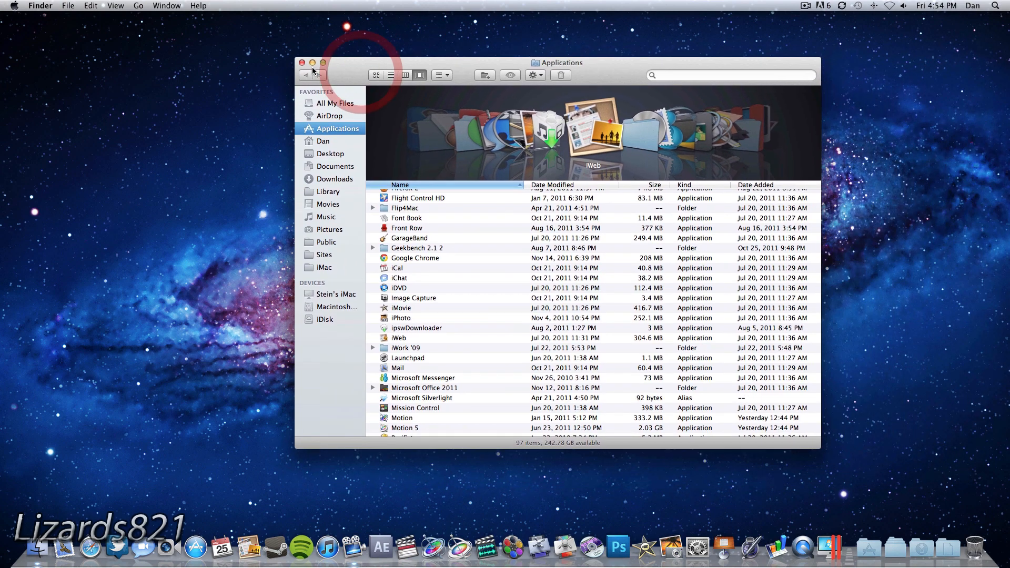
pyautogui.click(307, 62)
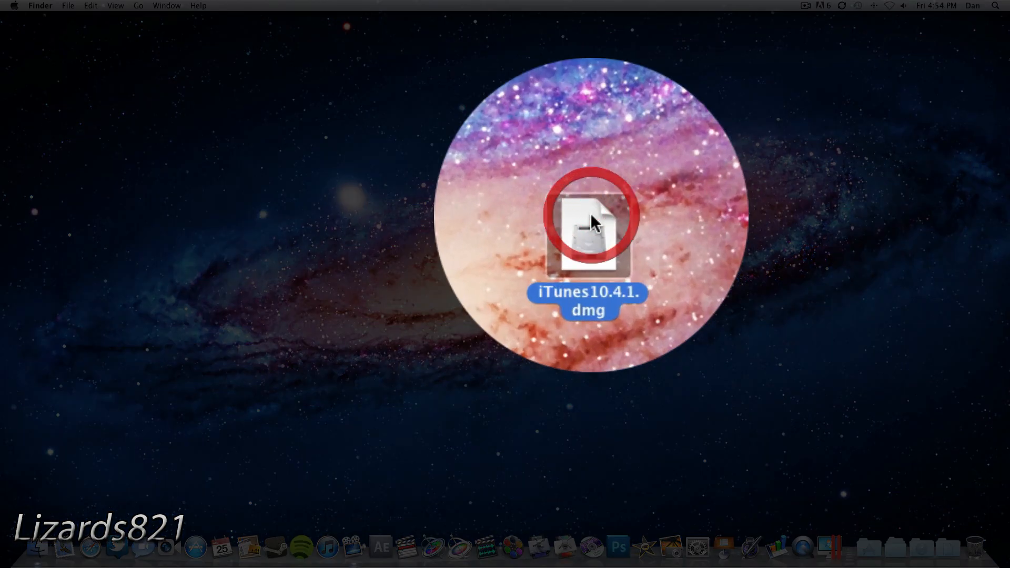
# Mount iTunes10.4.1.dmg, launch Install iTunes, and continue past Introduction and License
pyautogui.doubleClick(589, 231)
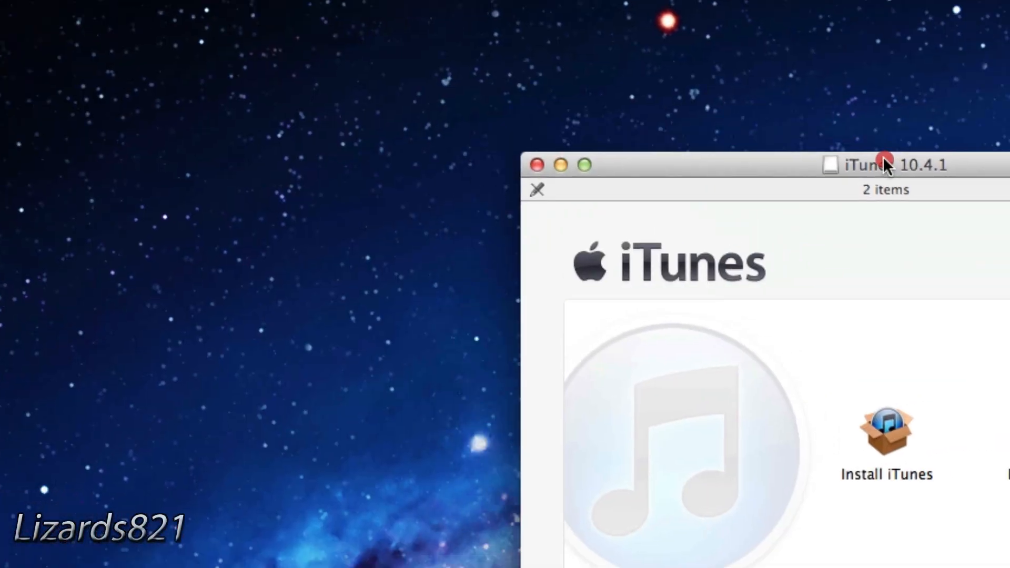
pyautogui.doubleClick(887, 432)
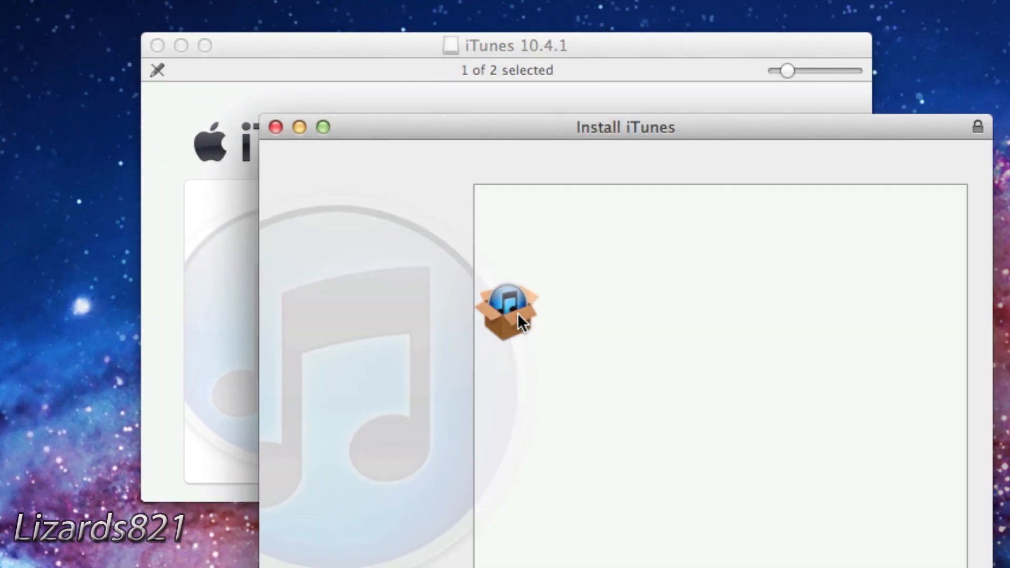
pyautogui.click(803, 518)
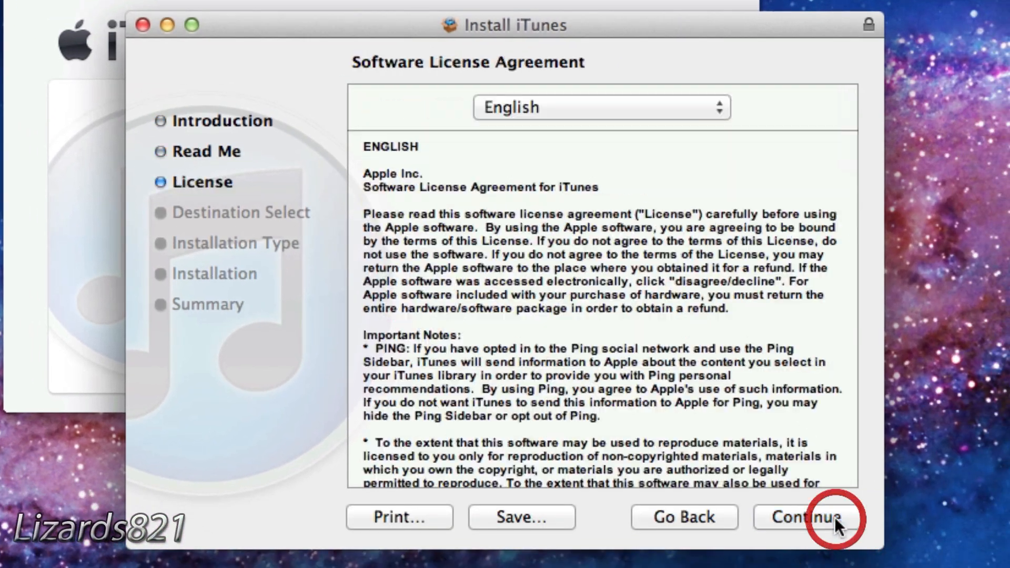
pyautogui.click(807, 518)
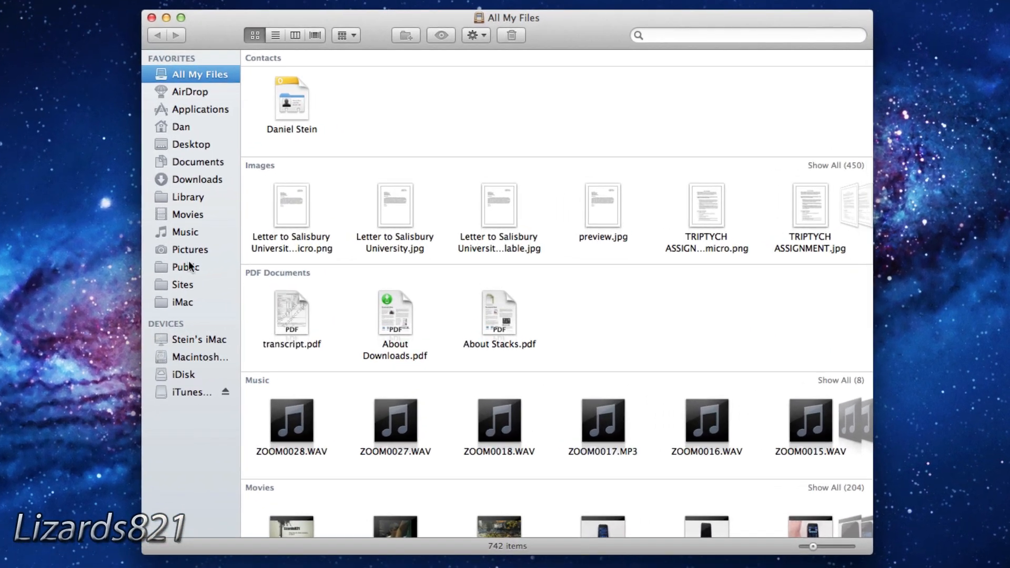
pyautogui.moveTo(206, 198)
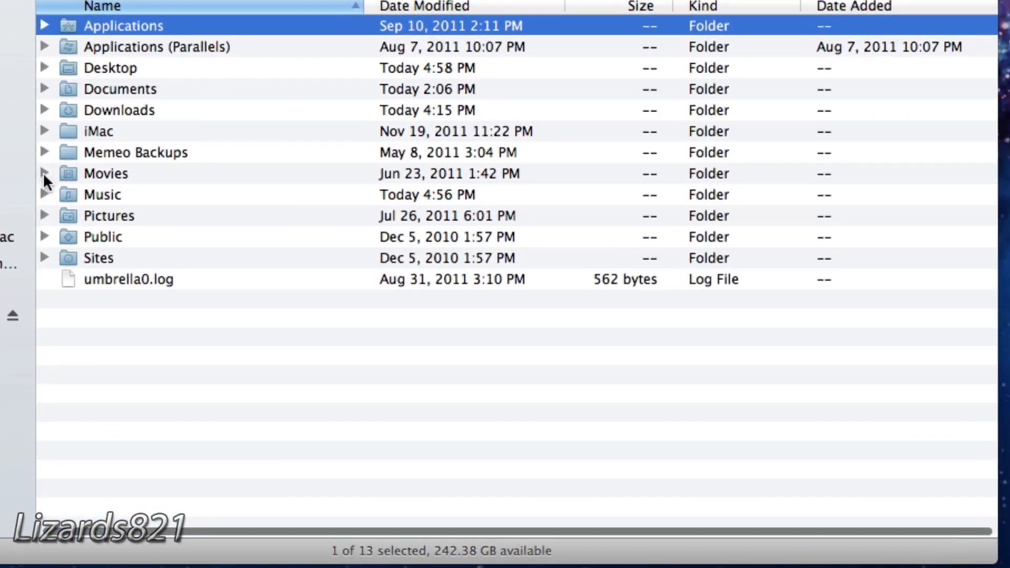
# Expand a folder in the home folder list view
pyautogui.click(44, 195)
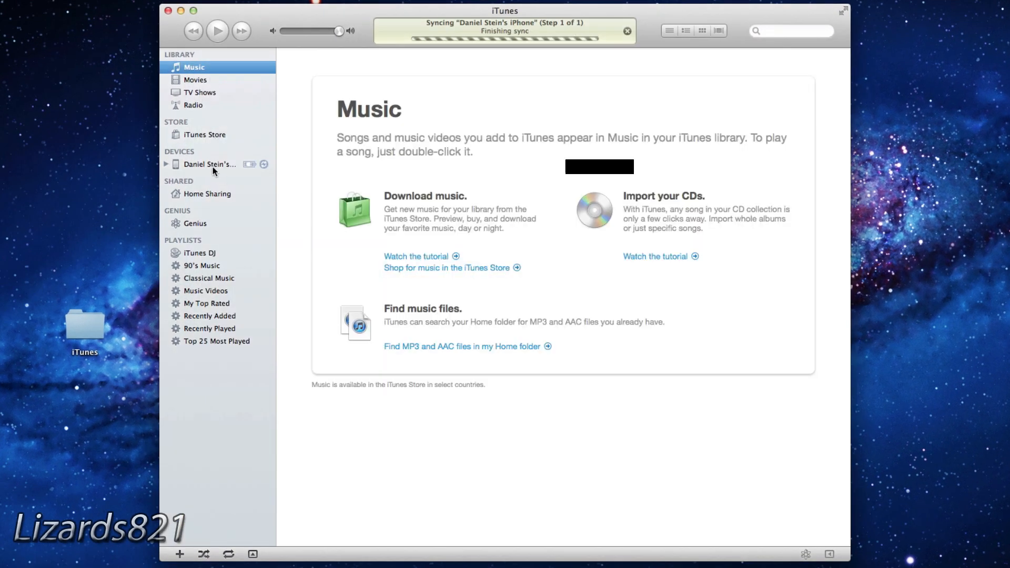
# Confirm iTunes is version 10.4.1 (64-bit) in About iTunes, then close iTunes
pyautogui.click(210, 164)
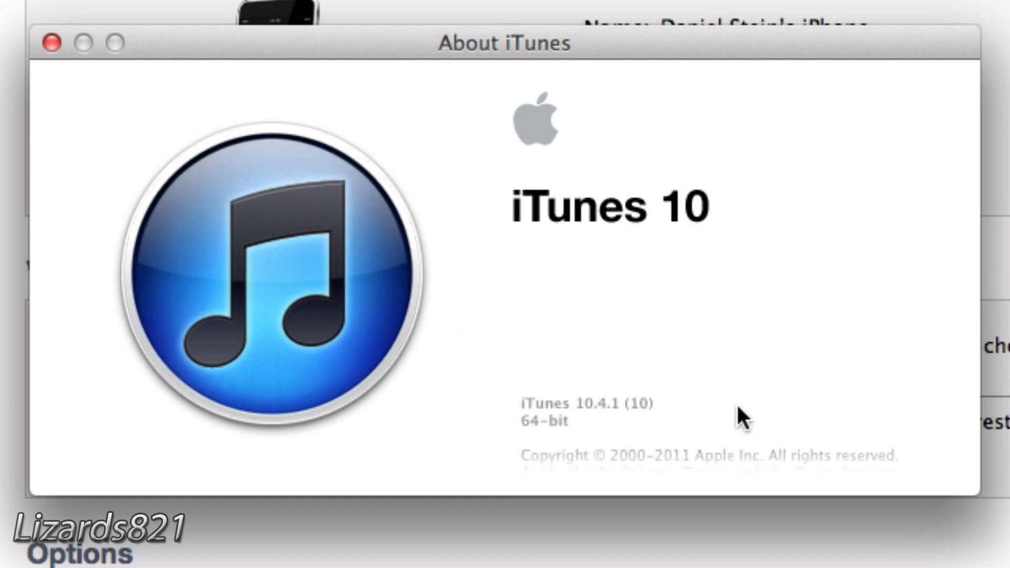
pyautogui.click(54, 42)
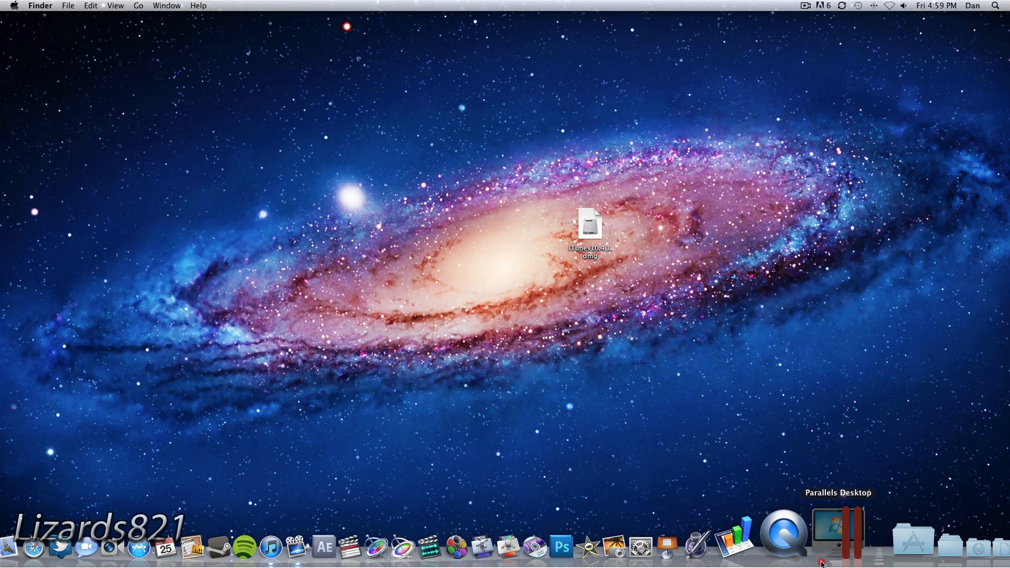
# Launch Parallels Desktop from the Dock to boot the Windows 7 VM
pyautogui.click(828, 532)
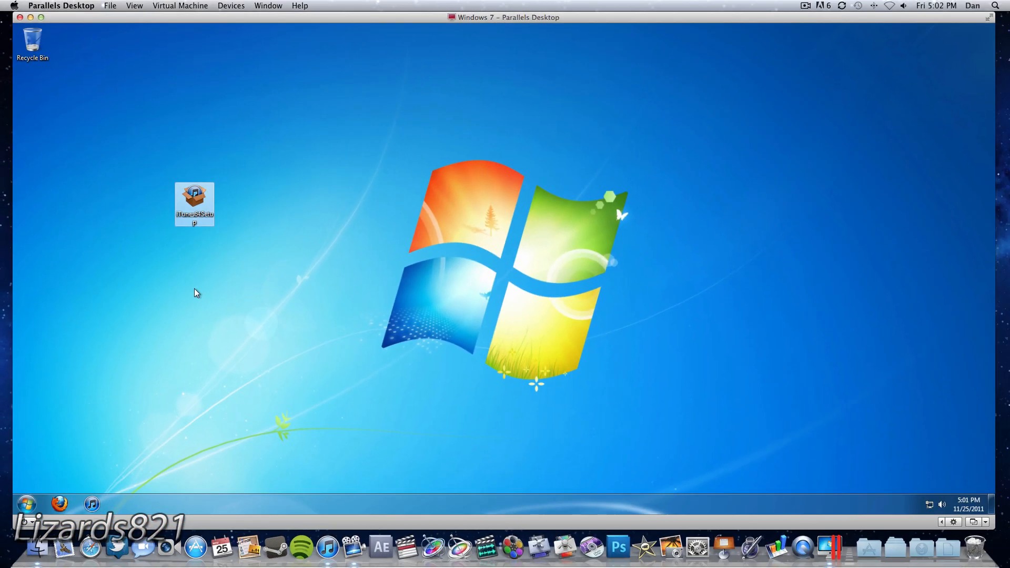
# Uninstall iTunes 10.4.1.10 via Programs and Features and restart Windows 7
pyautogui.click(27, 504)
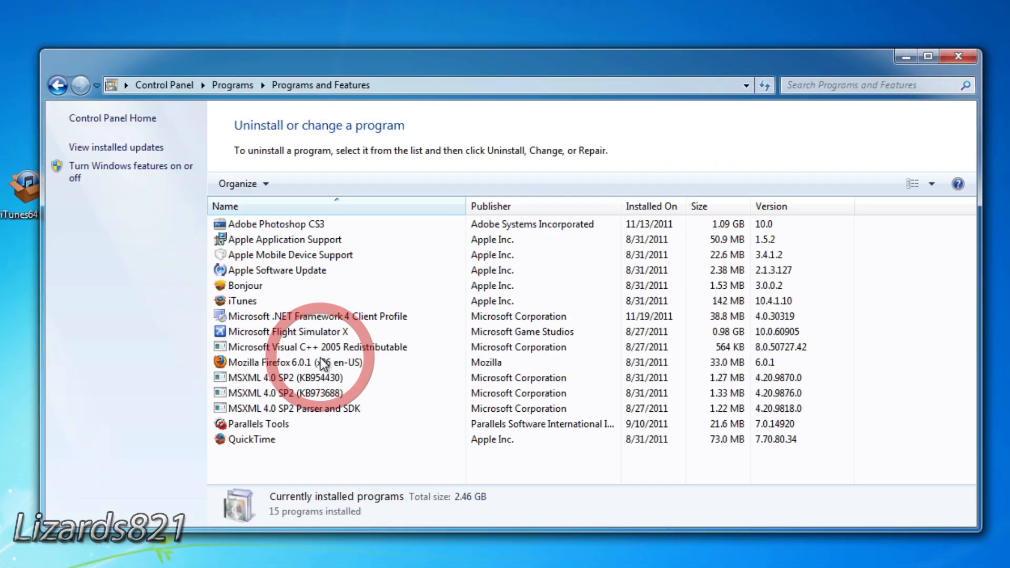
pyautogui.click(242, 301)
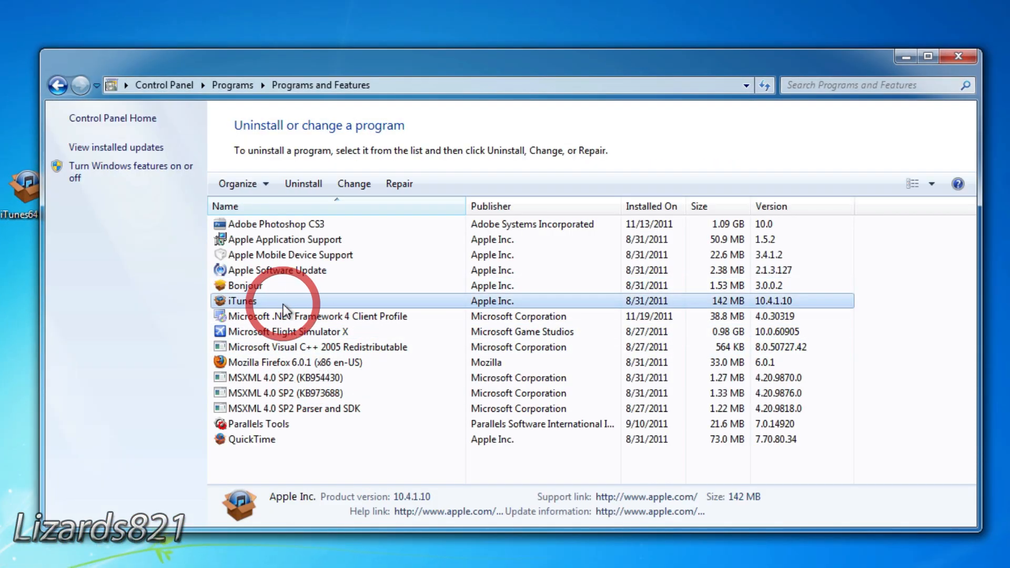
pyautogui.click(303, 184)
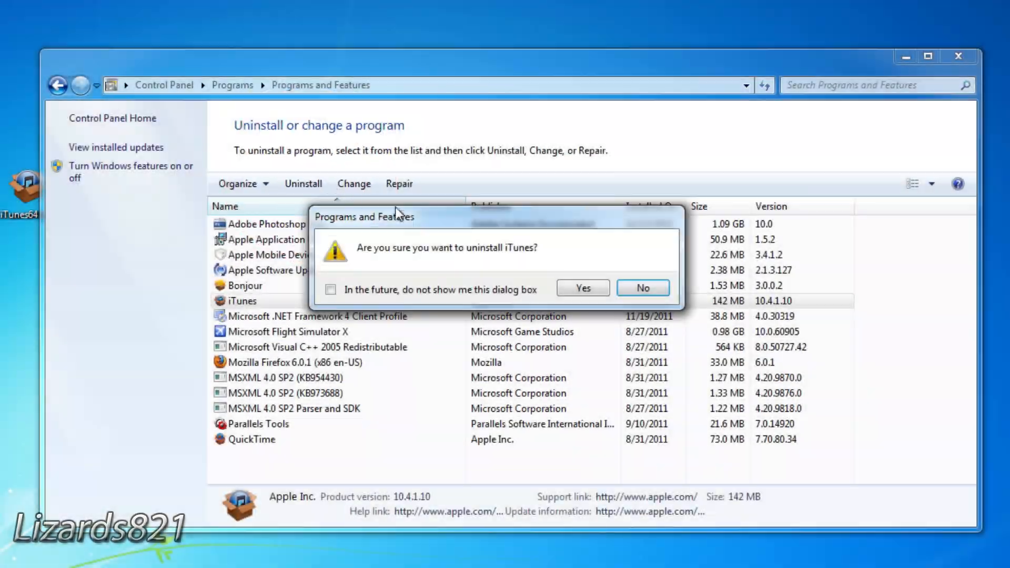
pyautogui.click(583, 288)
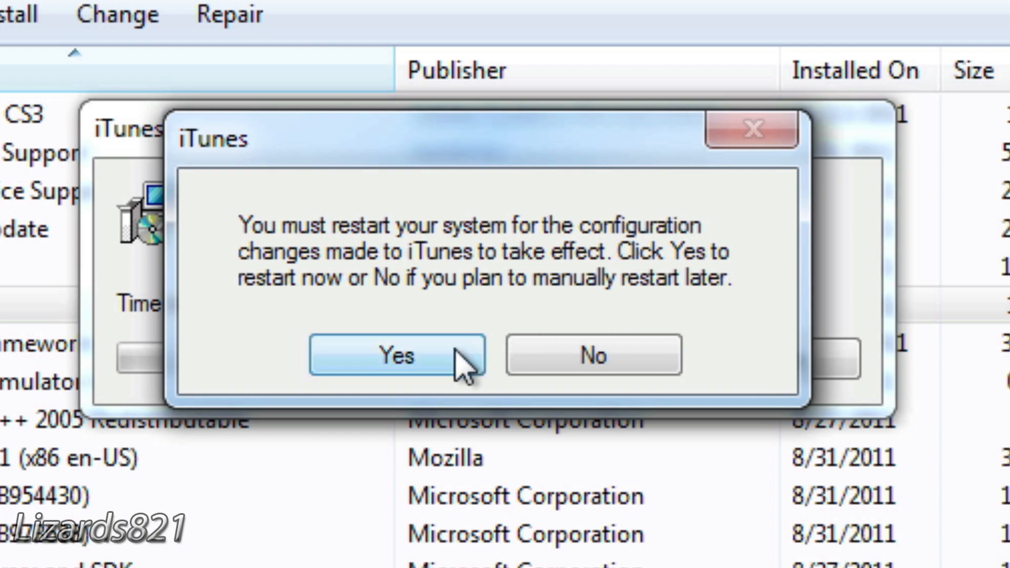
pyautogui.click(393, 357)
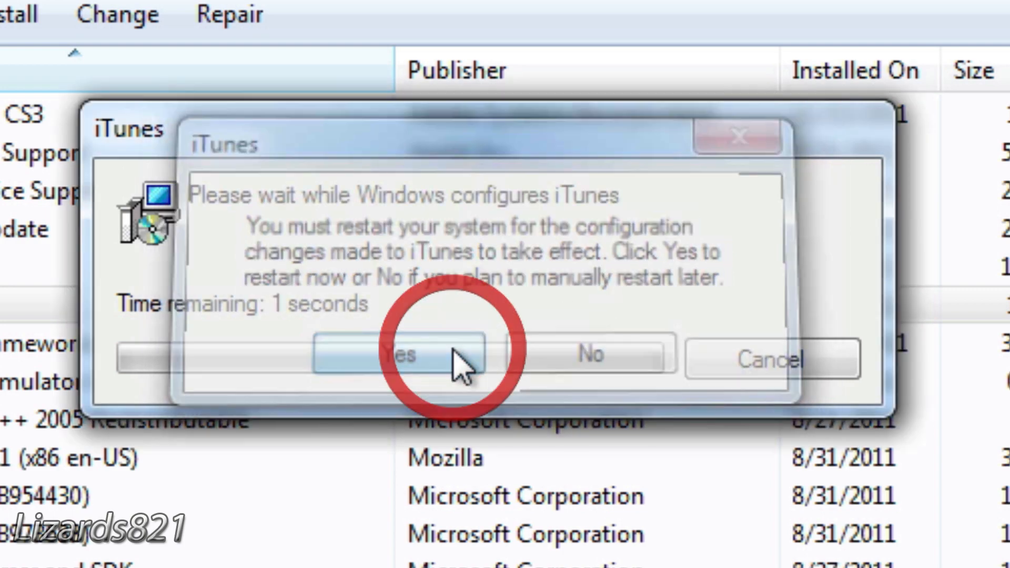
pyautogui.click(402, 356)
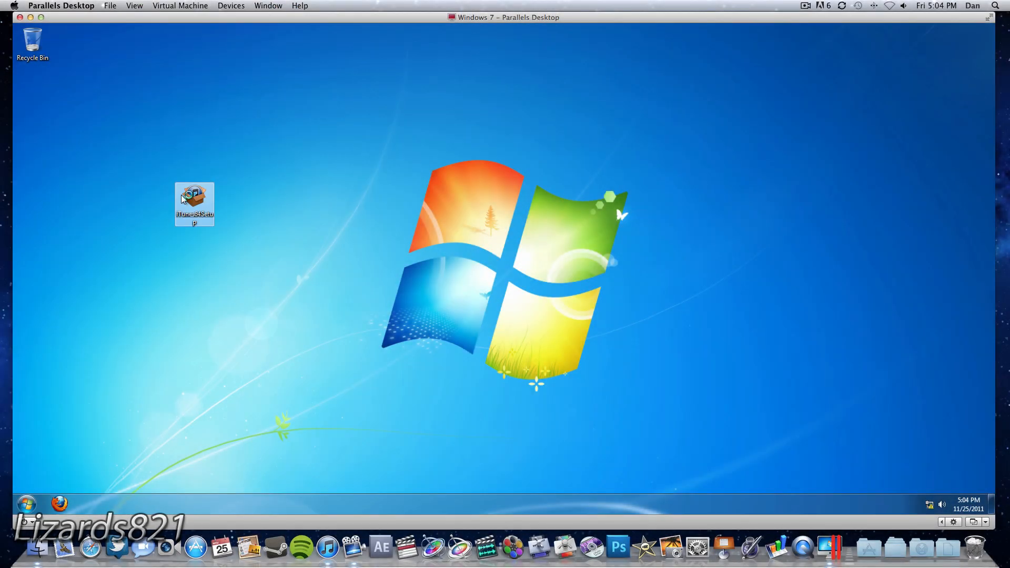
# Install iTunes from the desktop setup file and decline the newer version download
pyautogui.doubleClick(193, 202)
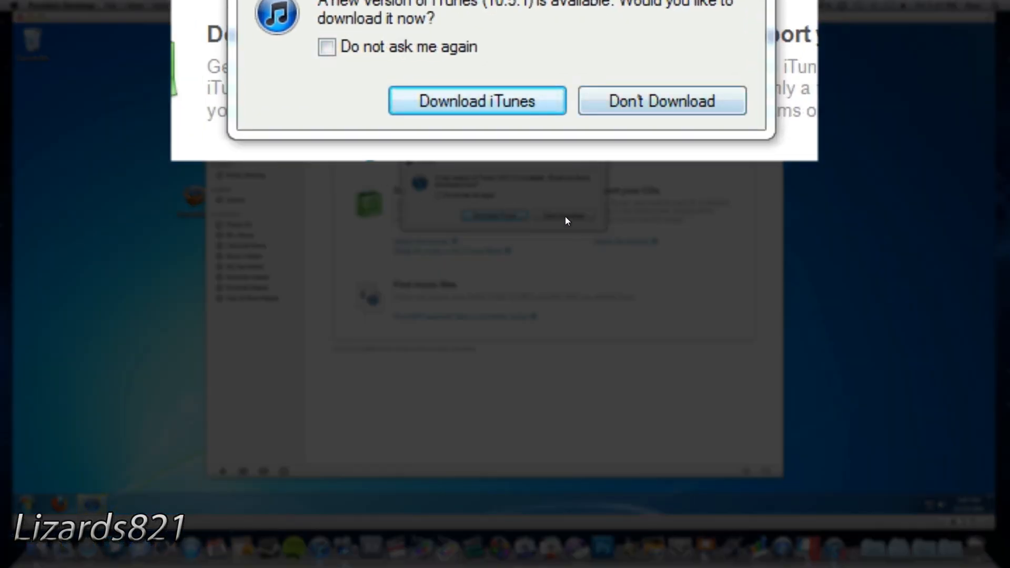
pyautogui.click(661, 100)
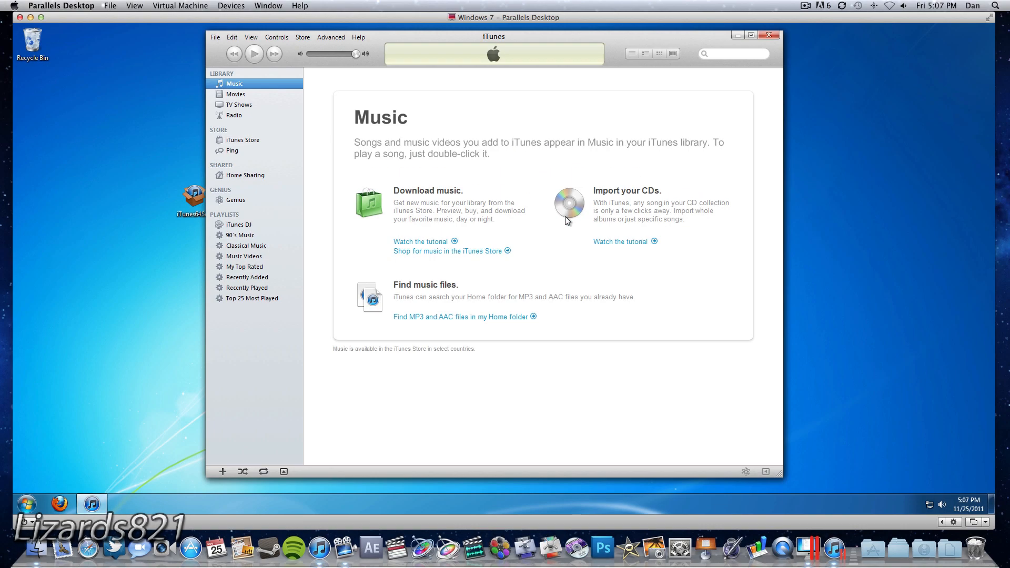